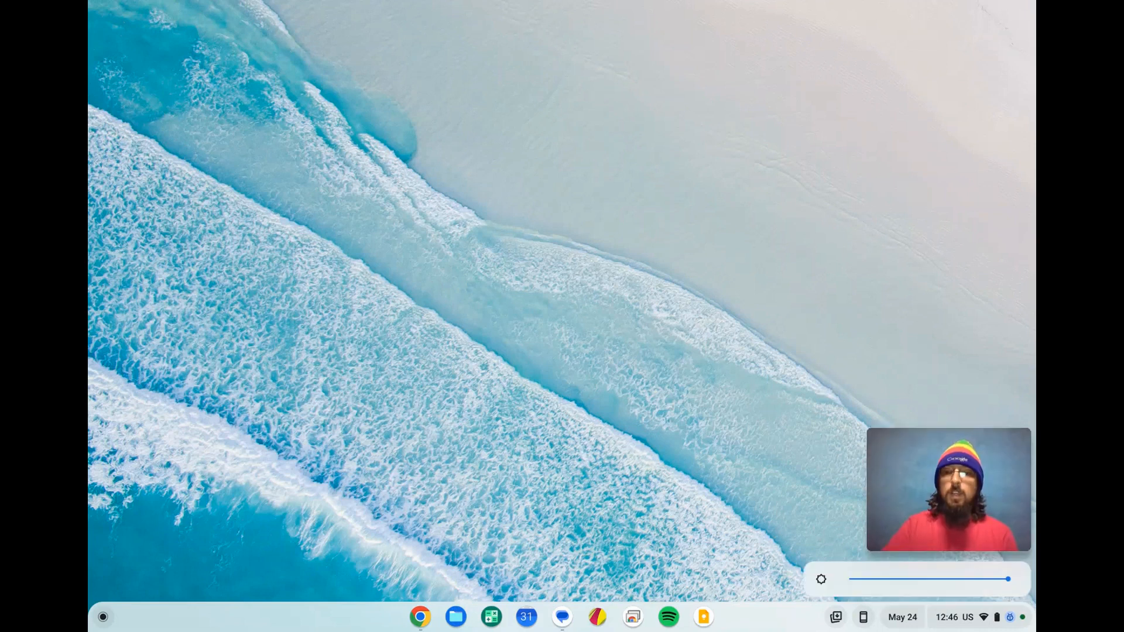
pyautogui.moveTo(661, 410)
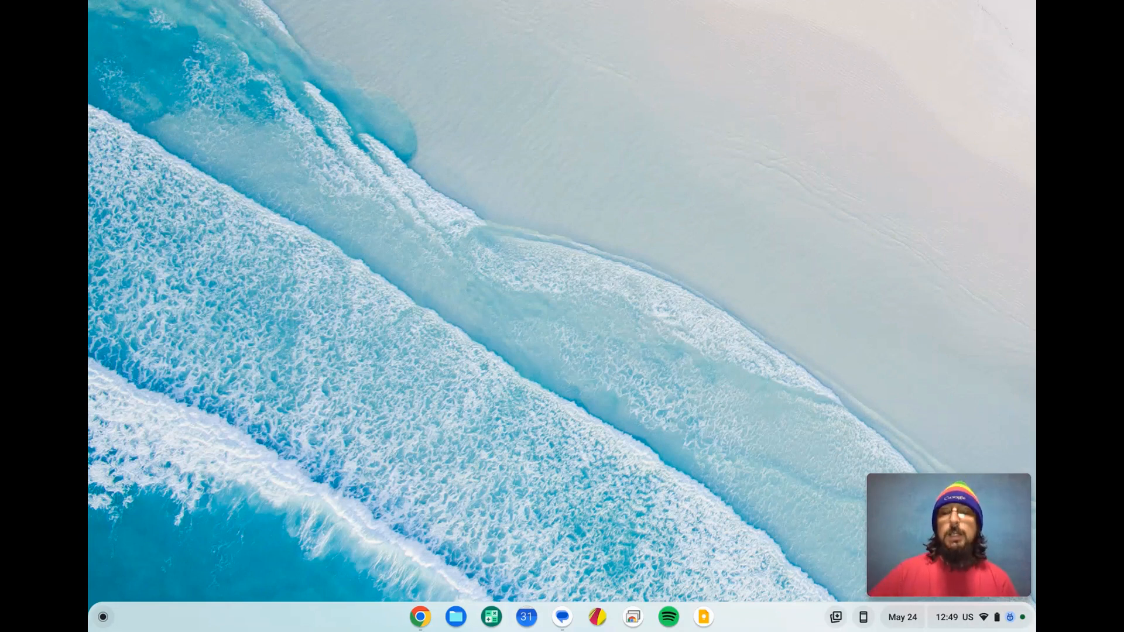
pyautogui.moveTo(729, 408)
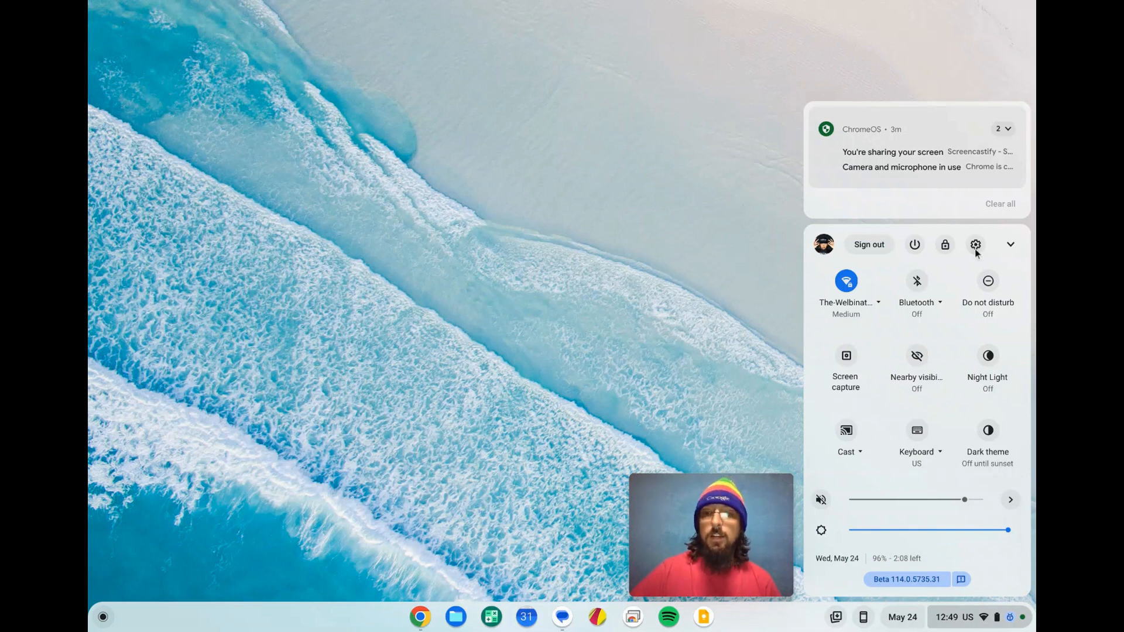
# - Reach the Print and scan section via the Settings gear and the Advanced sidebar group
pyautogui.click(975, 245)
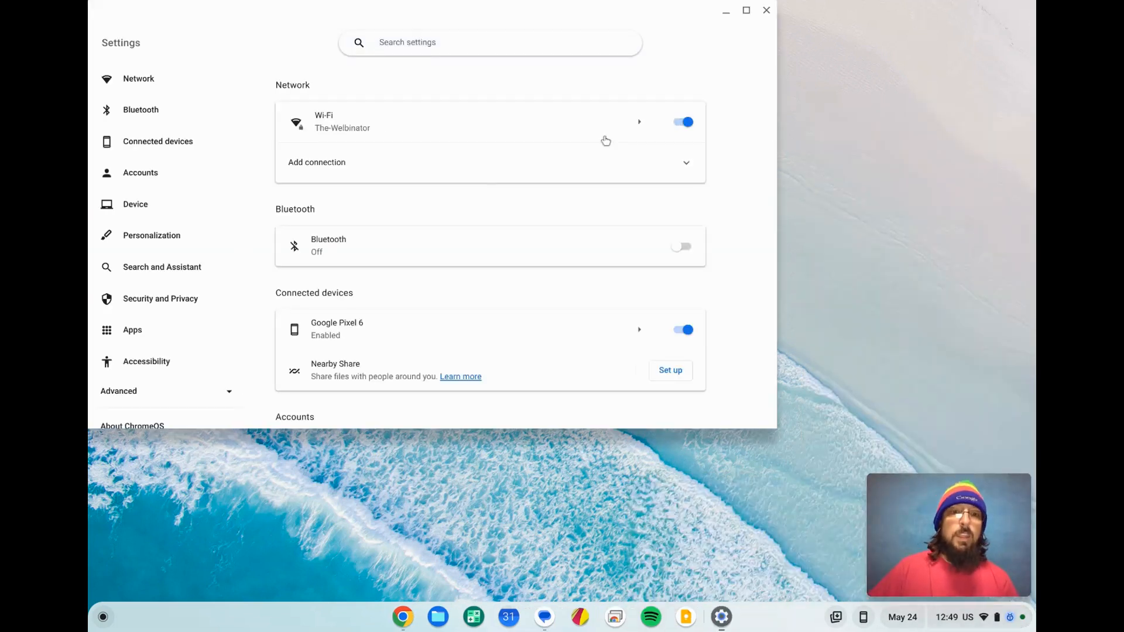
pyautogui.moveTo(241, 180)
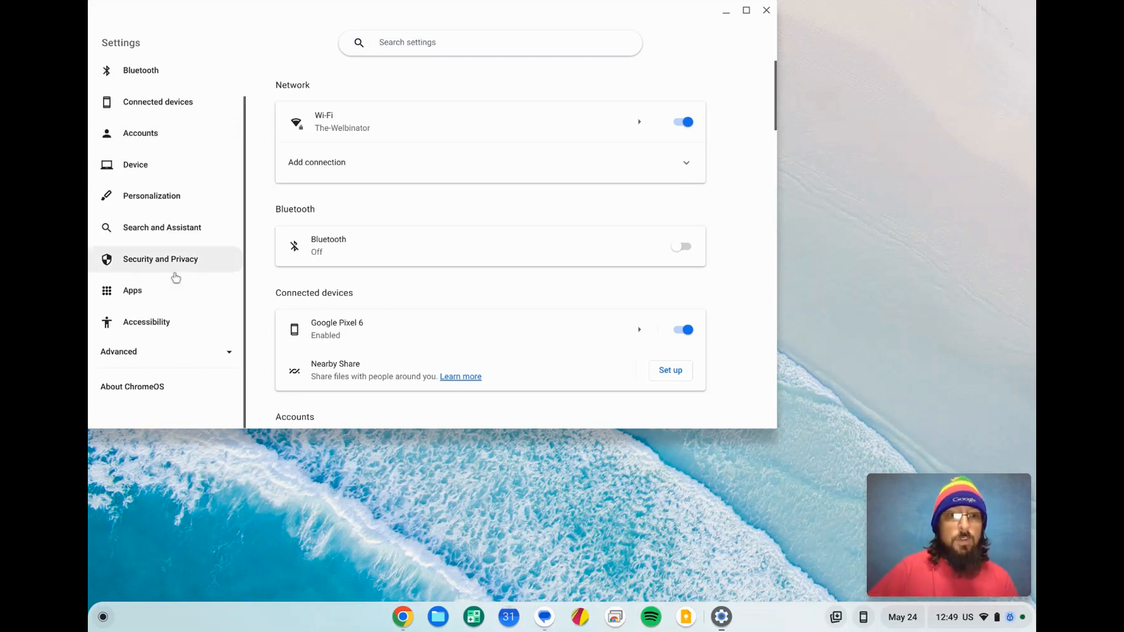
pyautogui.click(119, 351)
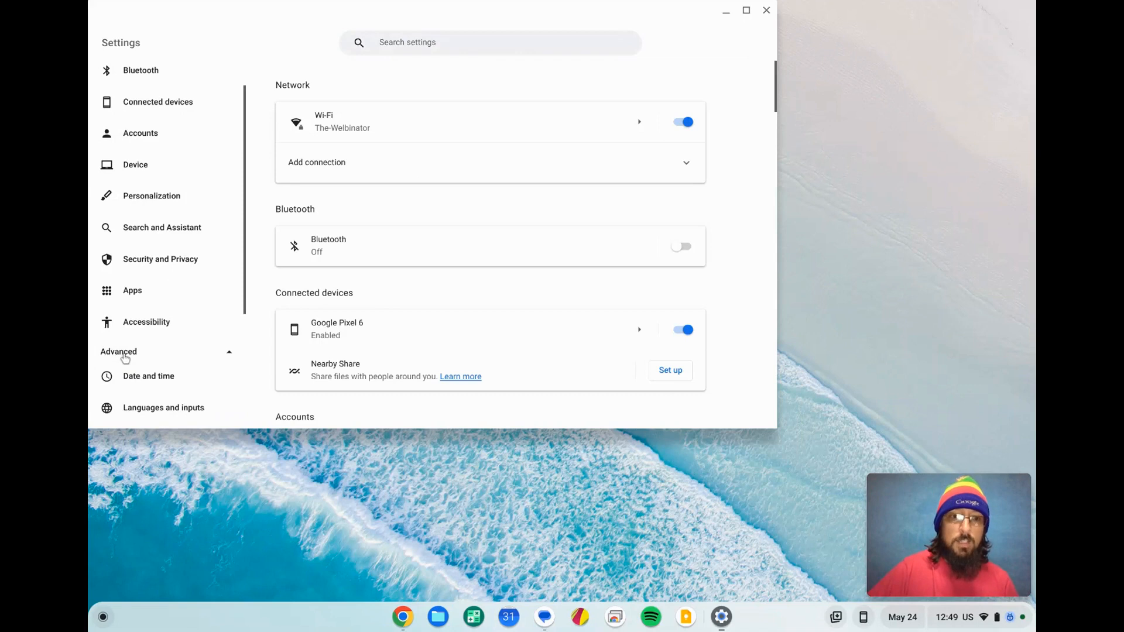
pyautogui.click(148, 293)
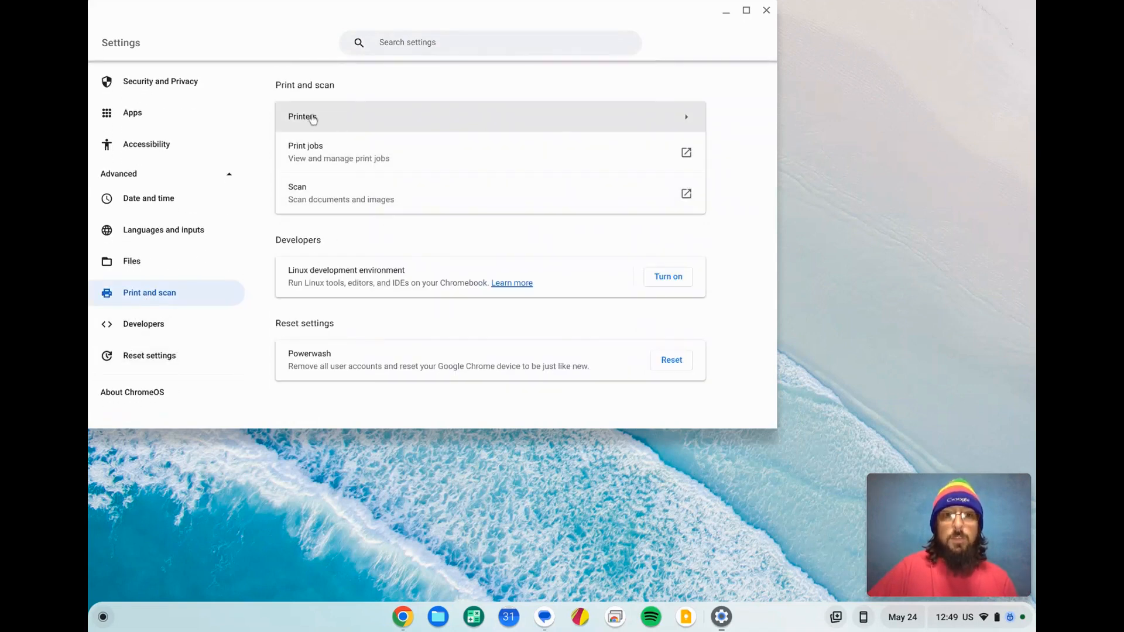
# - Save the detected HP OfficeJet 6960 [7C8E69] from the Printers page to the profile
pyautogui.click(302, 116)
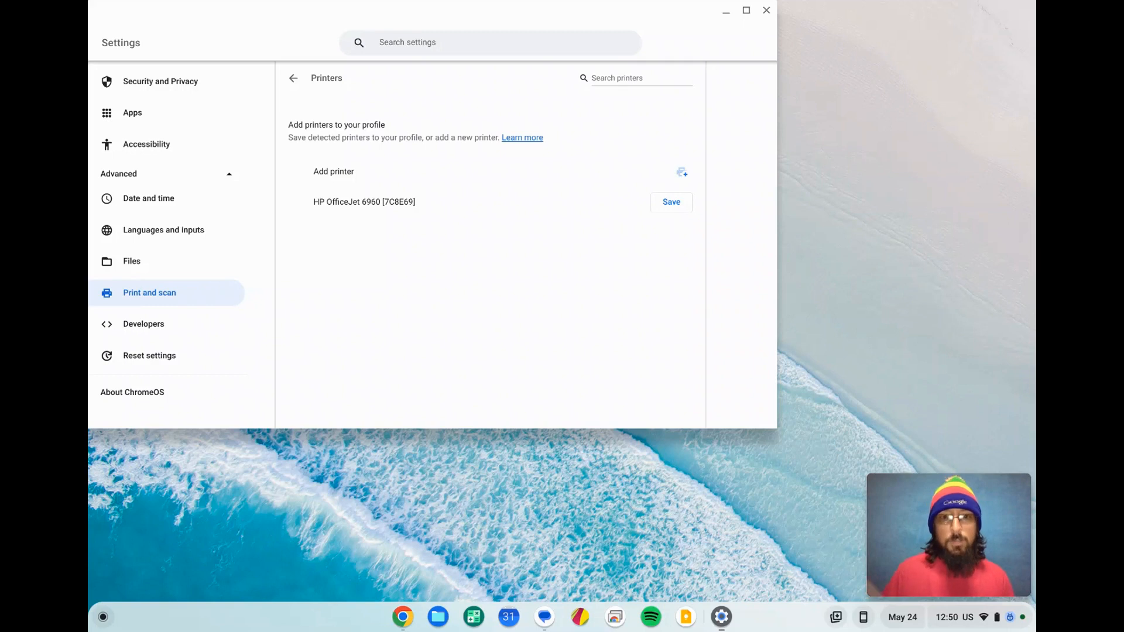
pyautogui.moveTo(671, 206)
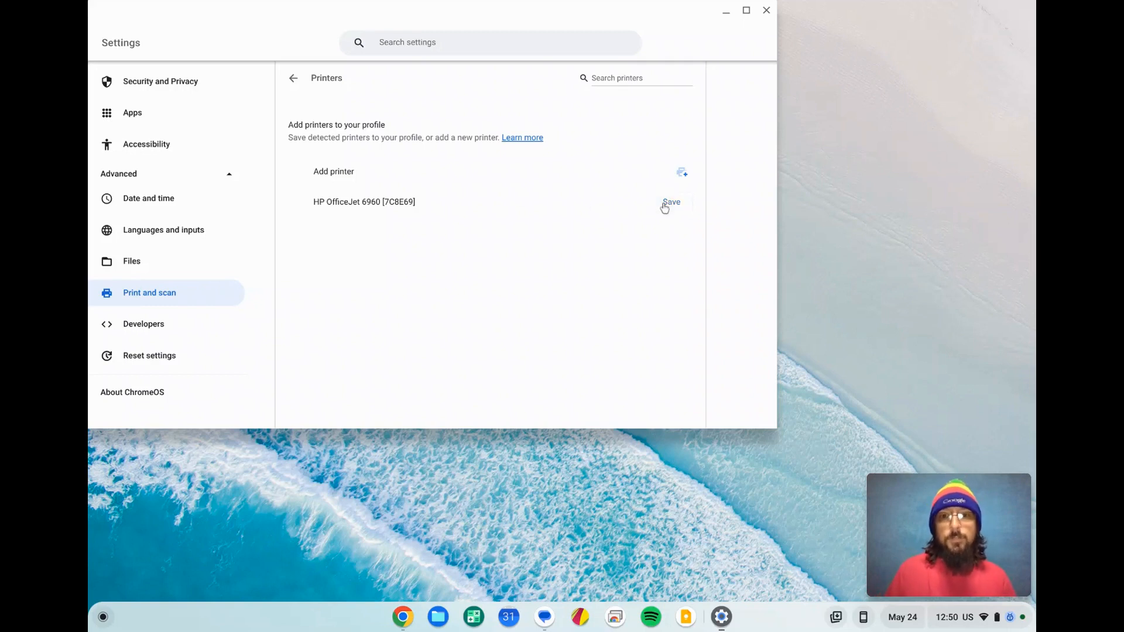
pyautogui.click(670, 203)
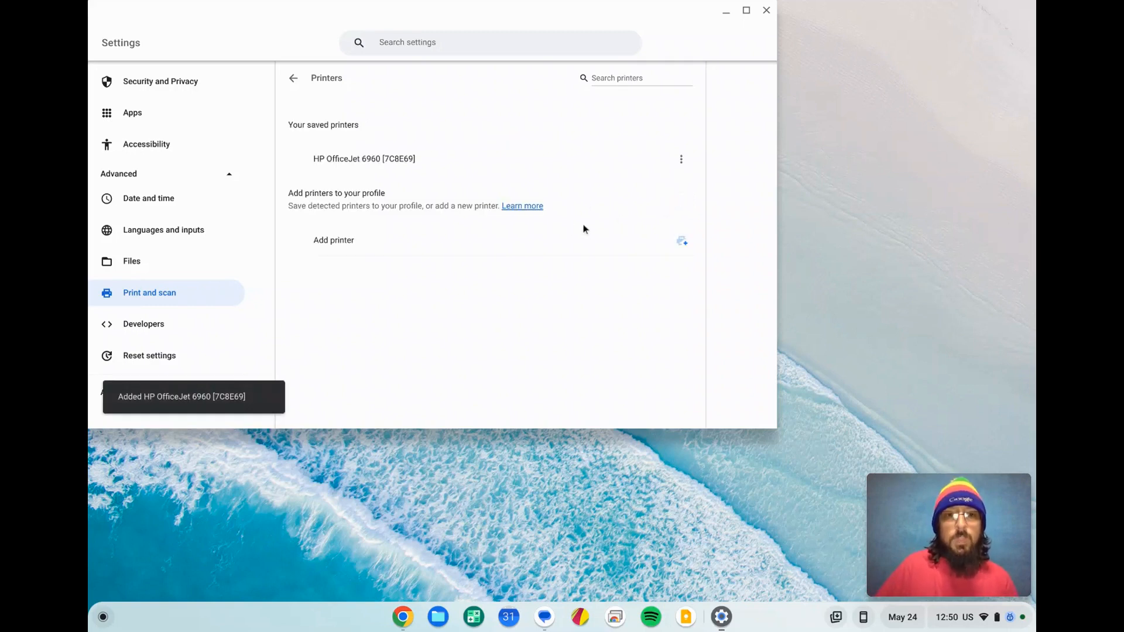
pyautogui.moveTo(351, 162)
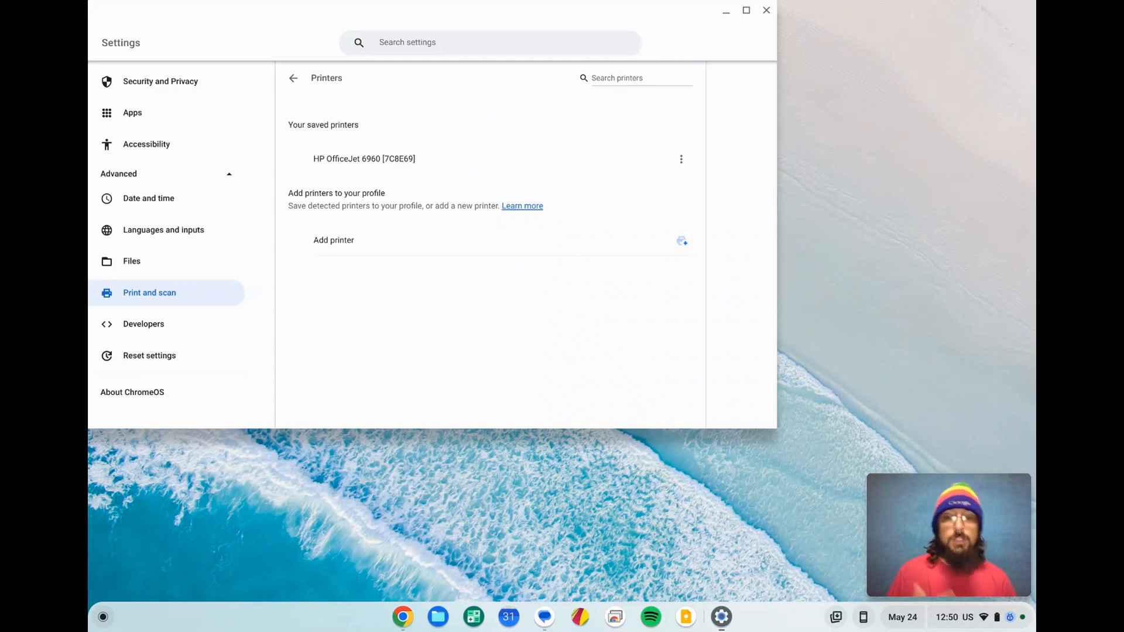
pyautogui.click(334, 240)
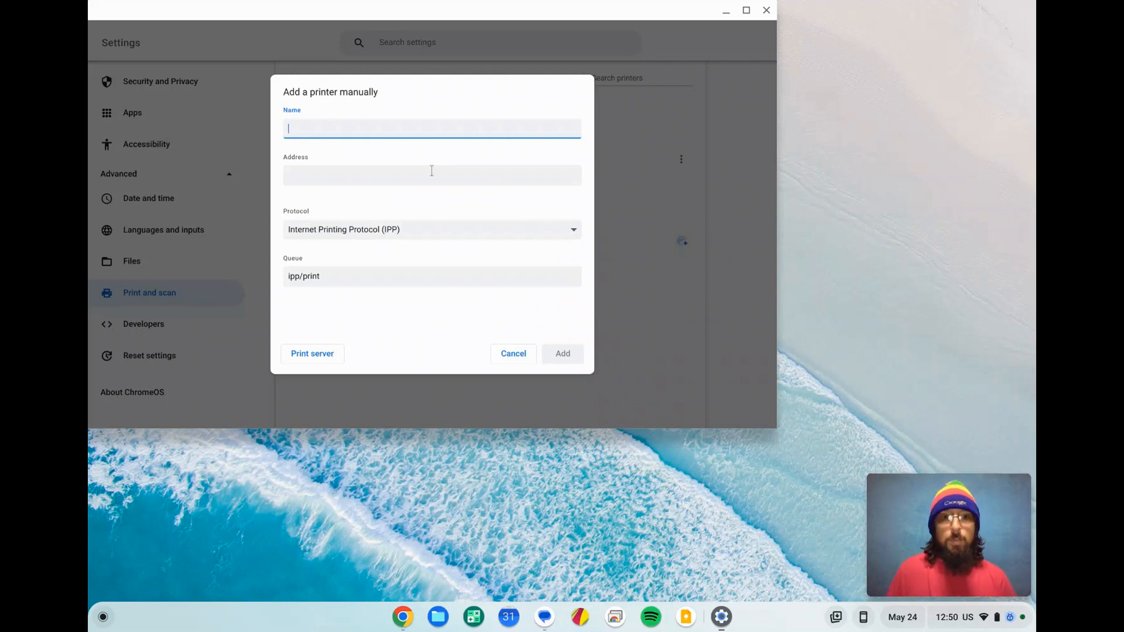
pyautogui.click(431, 175)
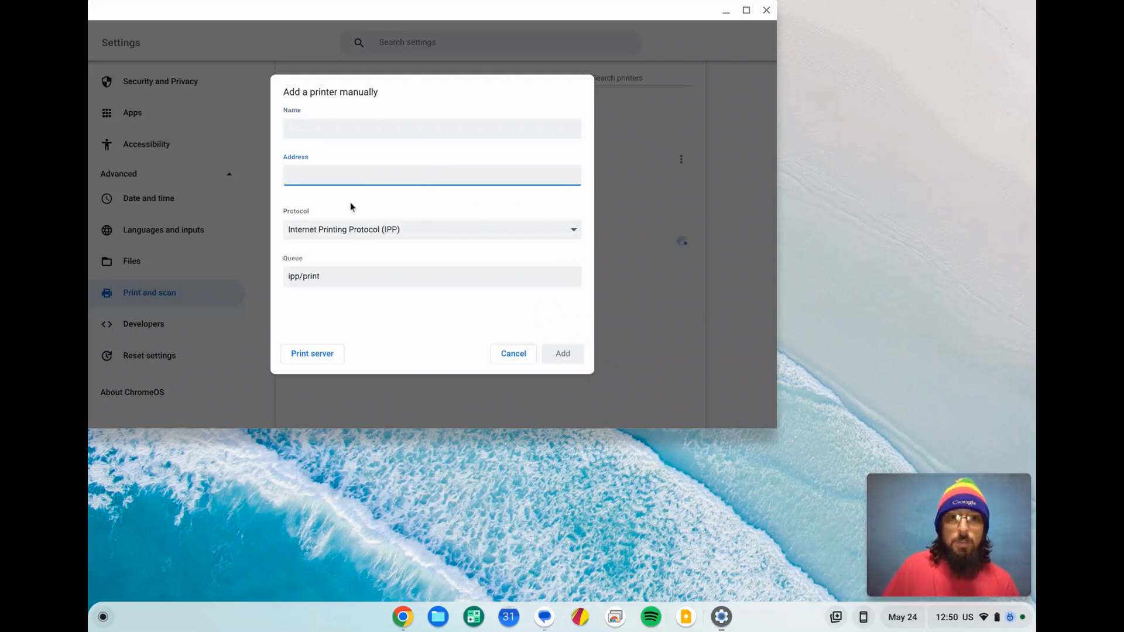
pyautogui.moveTo(326, 269)
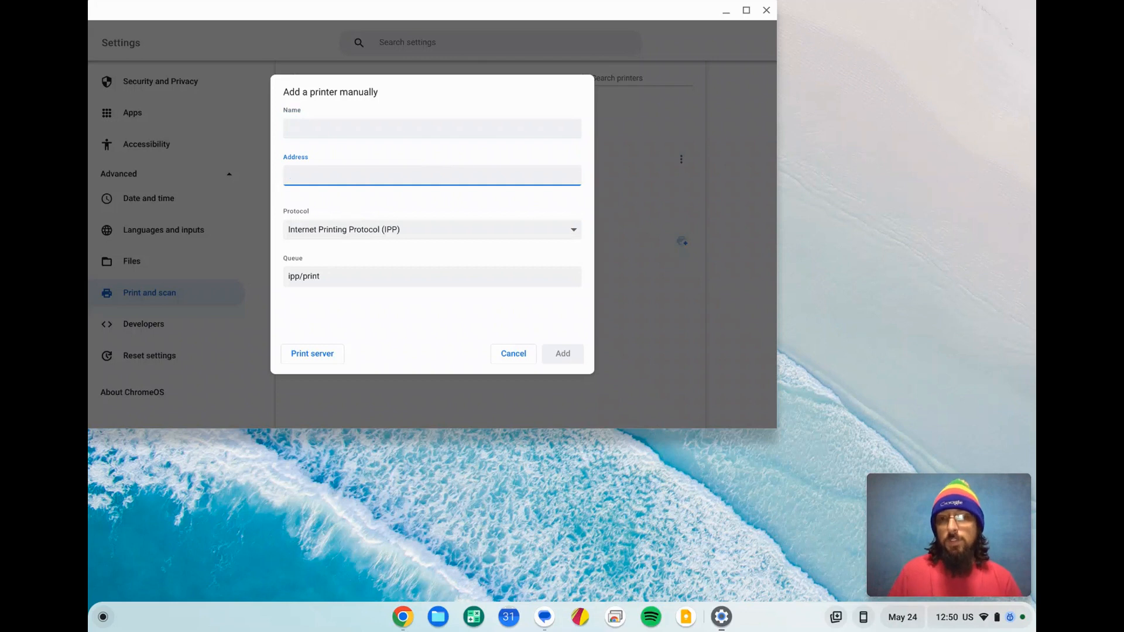
pyautogui.moveTo(489, 338)
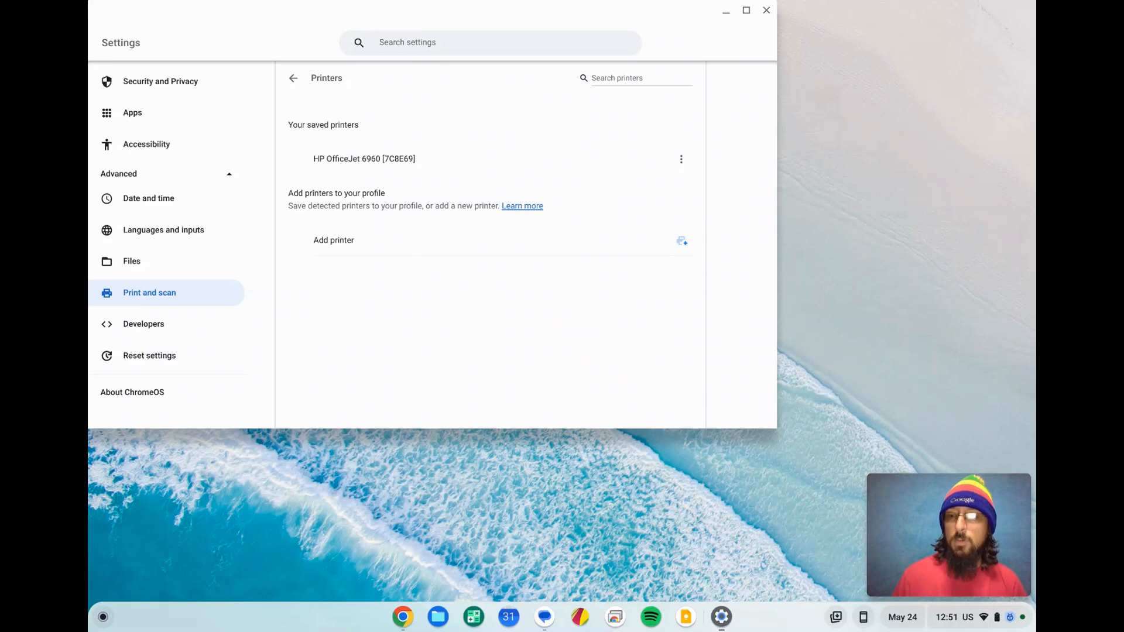
pyautogui.moveTo(509, 335)
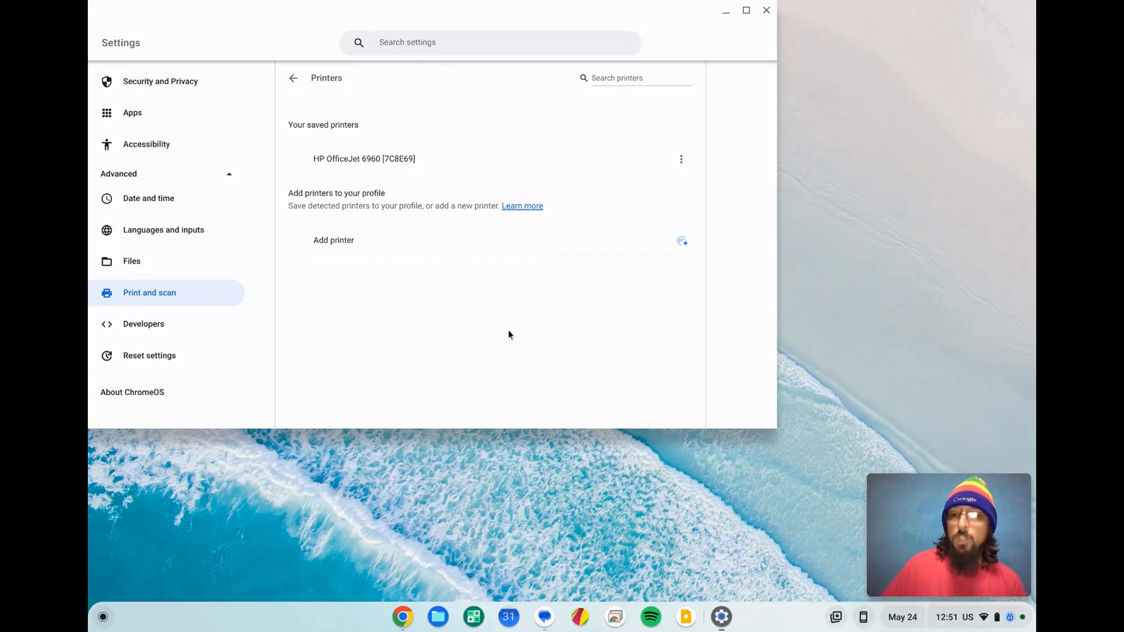
pyautogui.moveTo(680, 241)
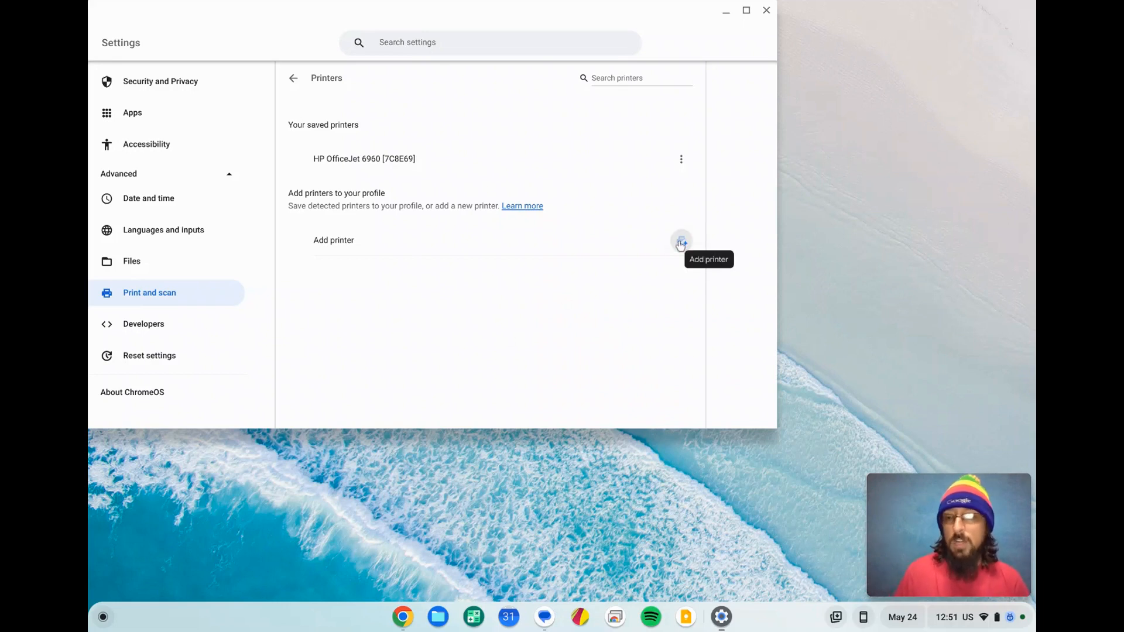